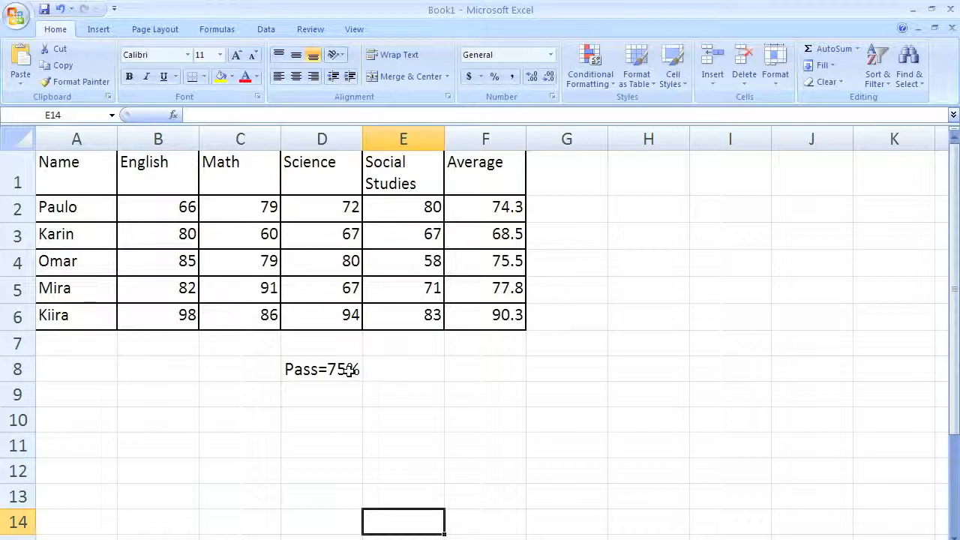
{"action": "mouse_move", "coordinate": [505, 222]}
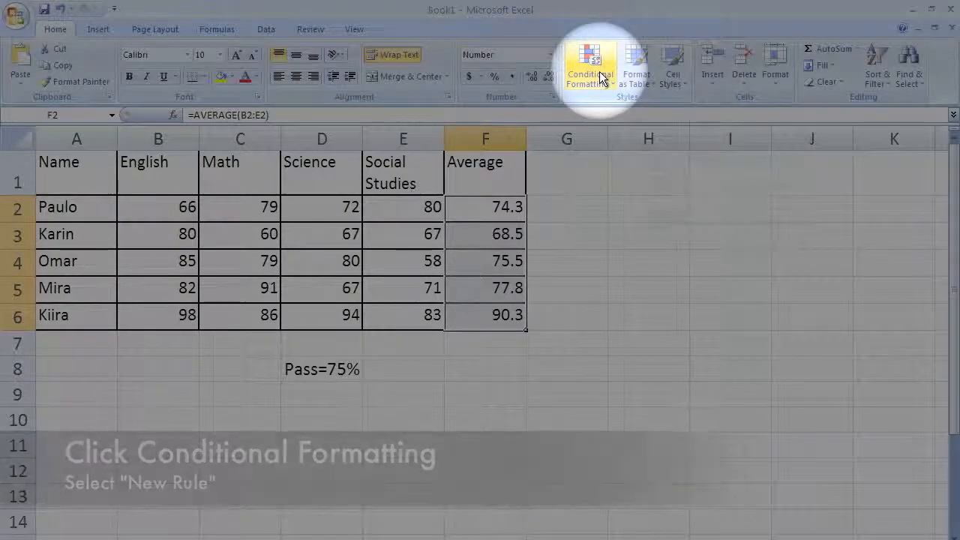
- Start a new conditional formatting rule for the selected averages from the Home tab
{"action": "left_click", "coordinate": [590, 66]}
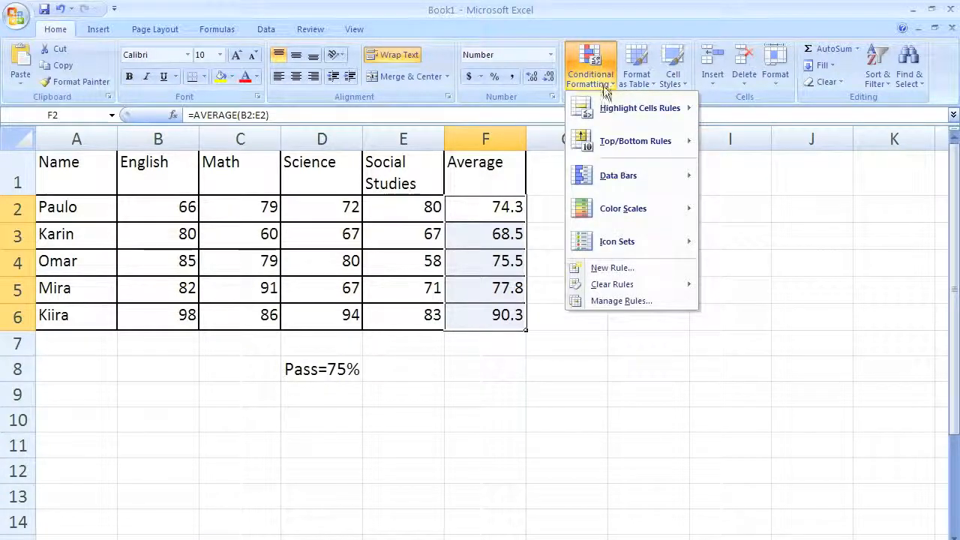
{"action": "mouse_move", "coordinate": [617, 241]}
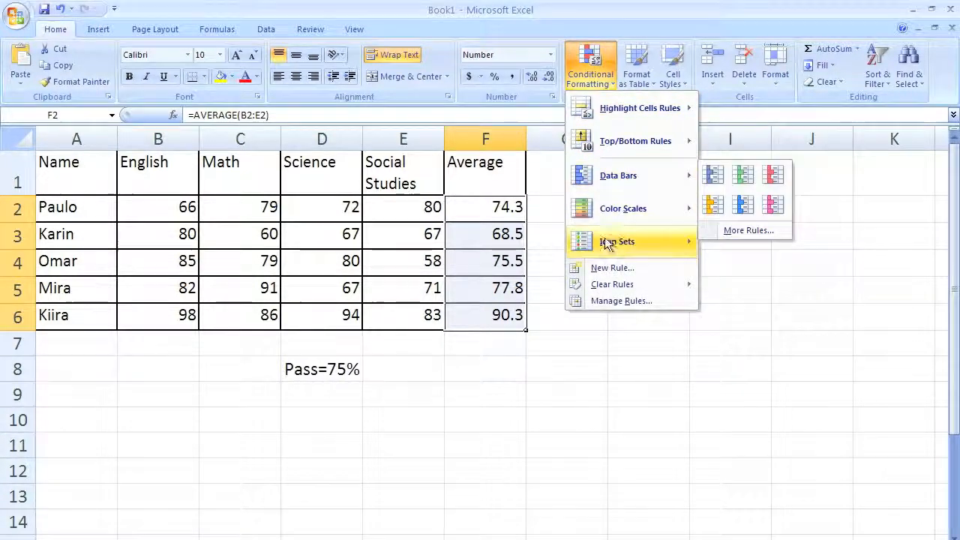
{"action": "mouse_move", "coordinate": [612, 268]}
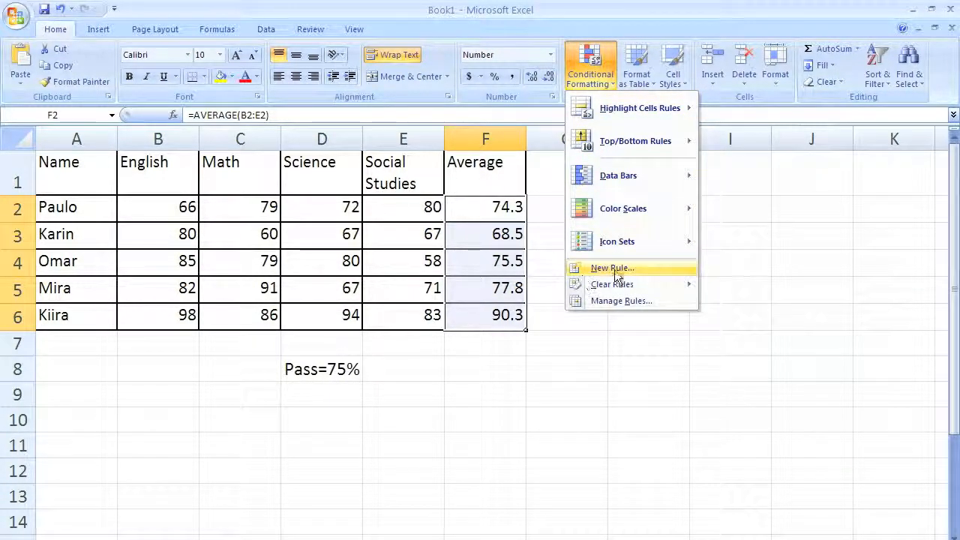
{"action": "left_click", "coordinate": [612, 268]}
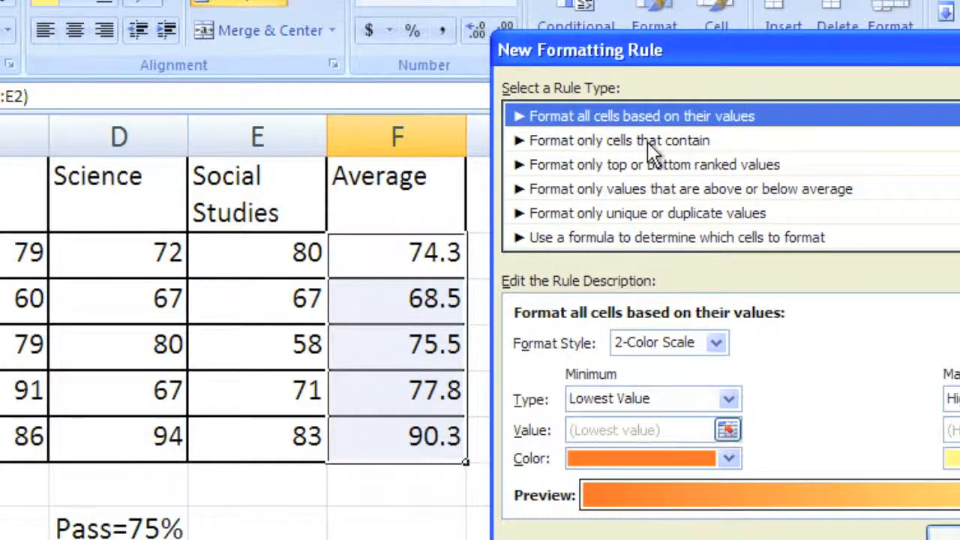
- Choose 'Format only cells that contain' and set the condition to greater than 75
{"action": "left_click", "coordinate": [619, 140]}
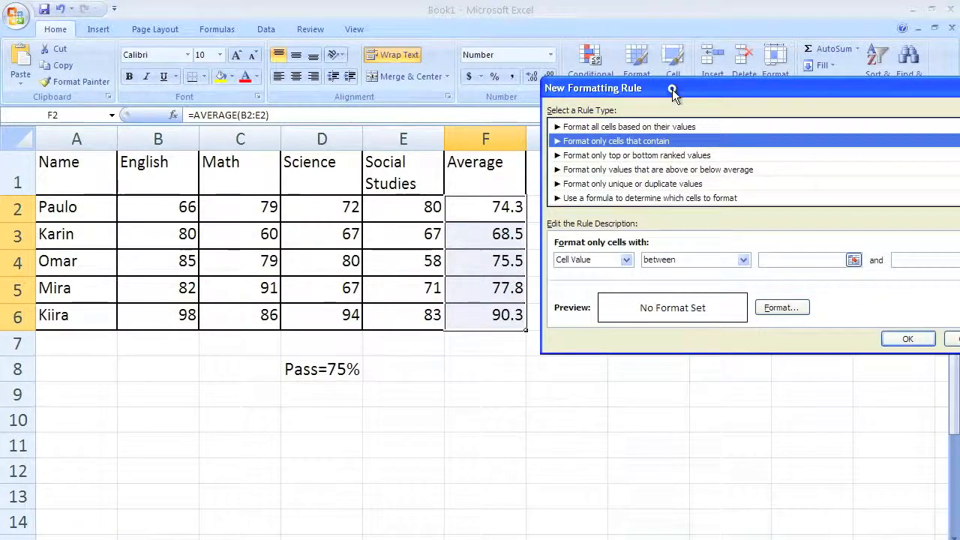
{"action": "left_click_drag", "start_coordinate": [592, 88], "coordinate": [476, 117]}
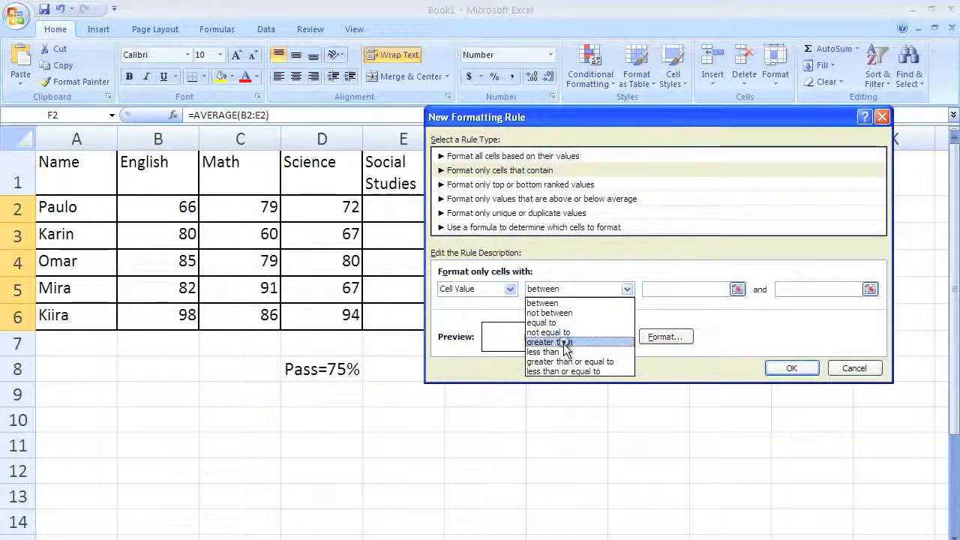
{"action": "left_click", "coordinate": [550, 342]}
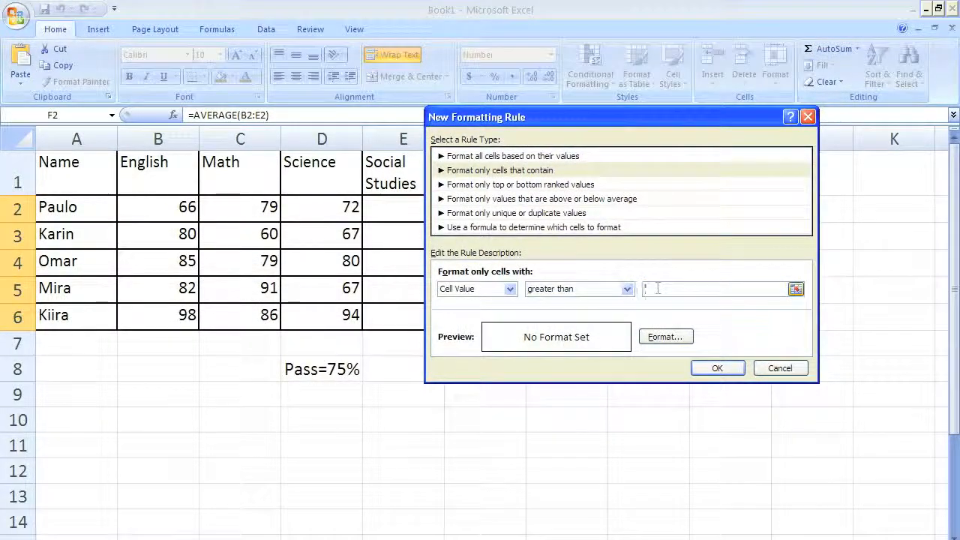
{"action": "type", "text": "75"}
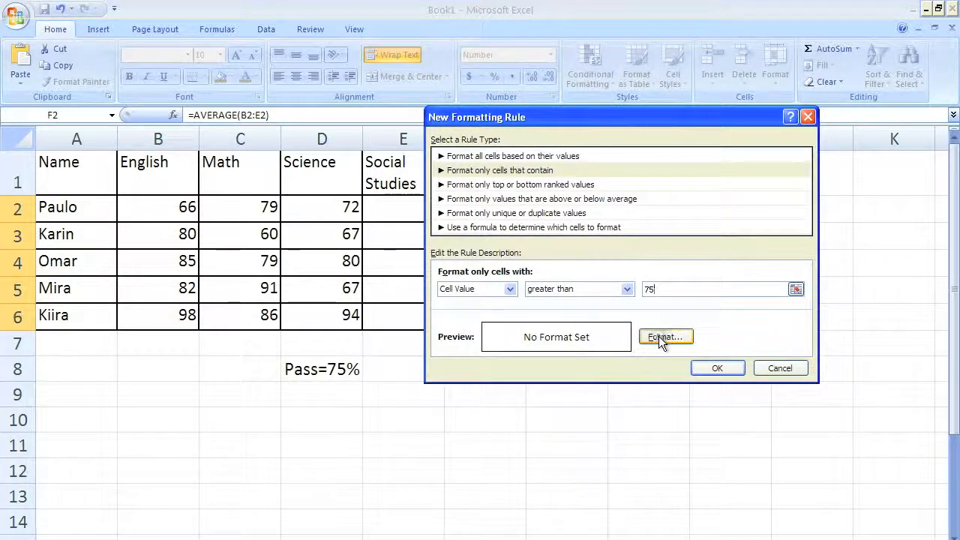
- Give the greater-than-75 rule a green fill and apply it to the averages
{"action": "left_click", "coordinate": [666, 337]}
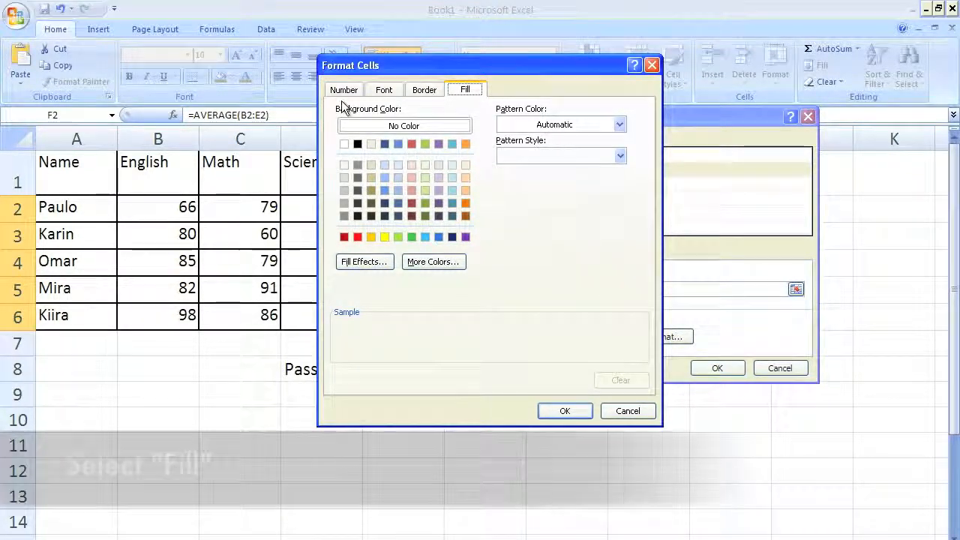
{"action": "left_click", "coordinate": [465, 89]}
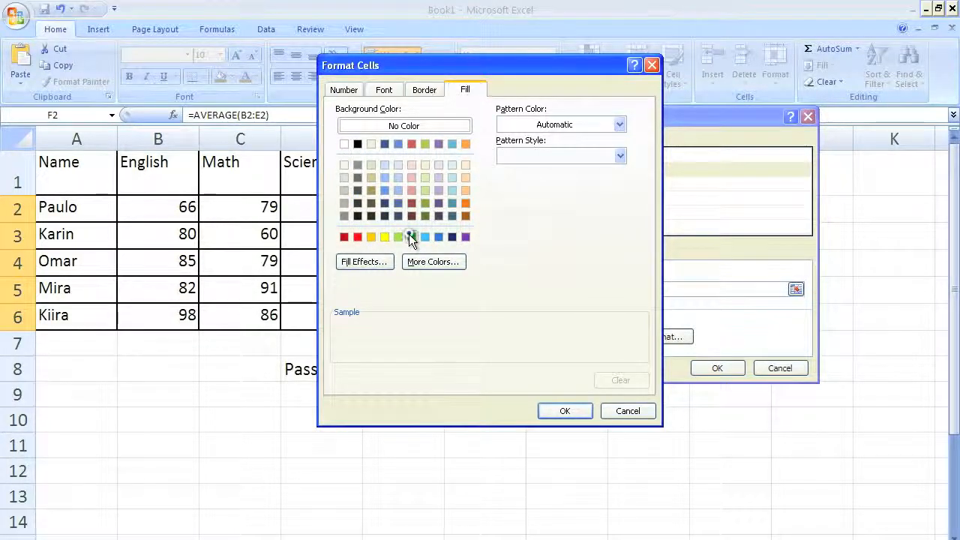
{"action": "left_click", "coordinate": [411, 237]}
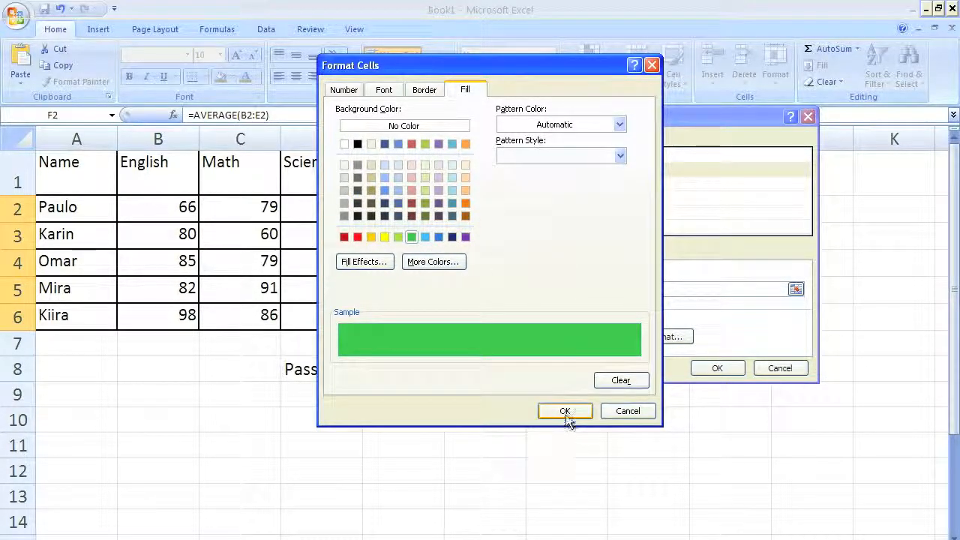
{"action": "left_click", "coordinate": [564, 411]}
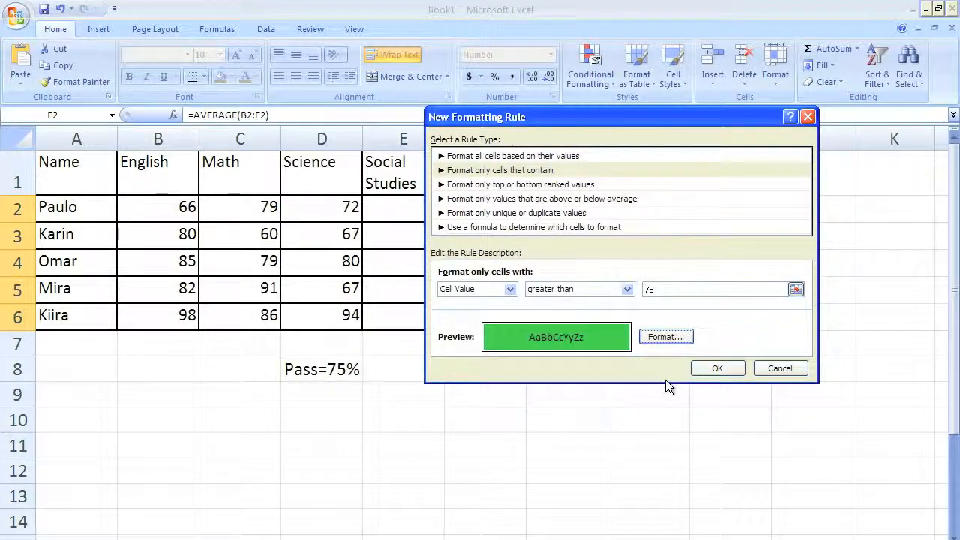
{"action": "left_click", "coordinate": [717, 368]}
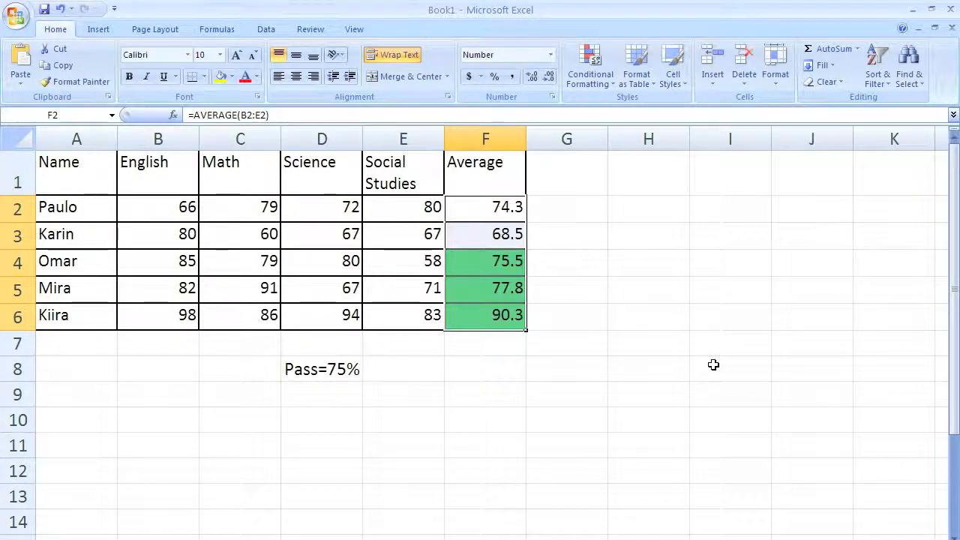
{"action": "left_click", "coordinate": [566, 315]}
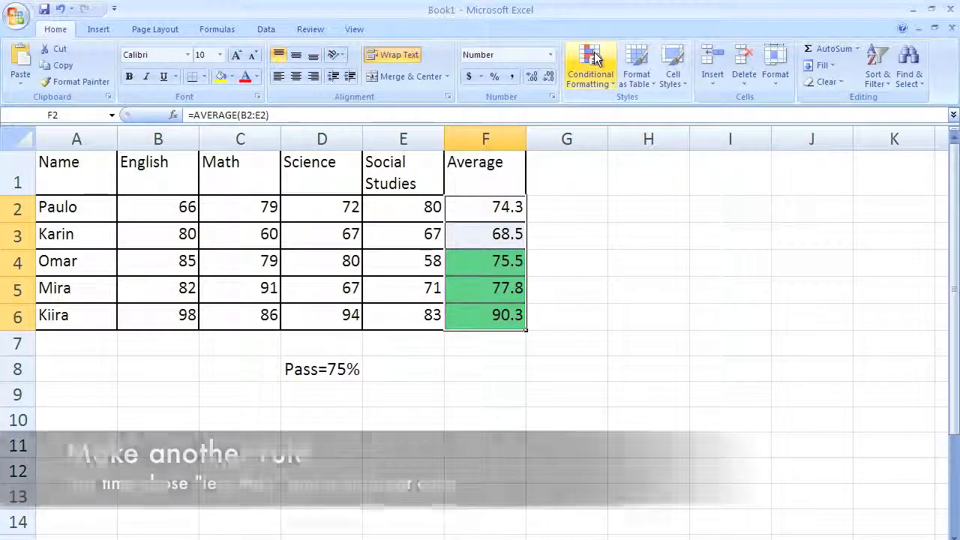
- Start a second 'Format only cells that contain' rule matching values less than 75
{"action": "left_click", "coordinate": [590, 64]}
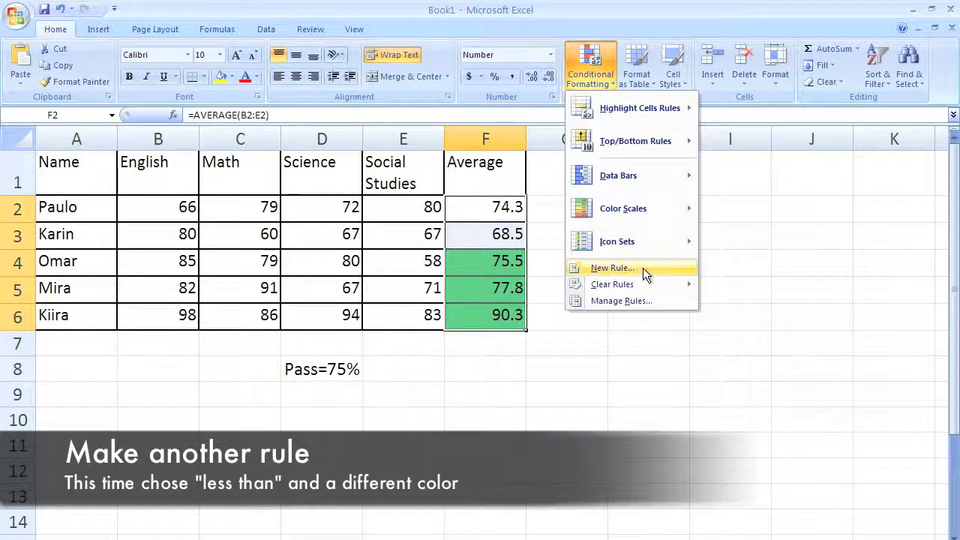
{"action": "left_click", "coordinate": [612, 267]}
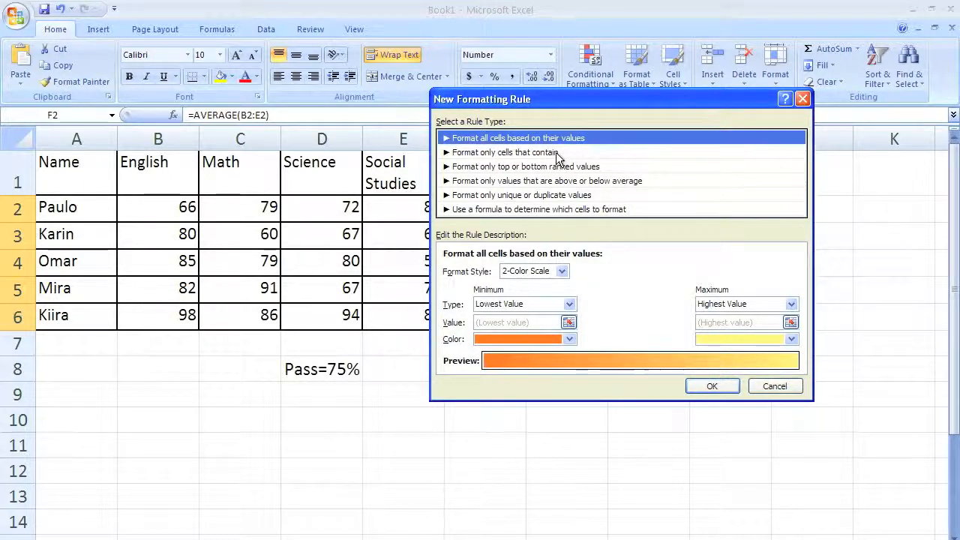
{"action": "left_click", "coordinate": [505, 152]}
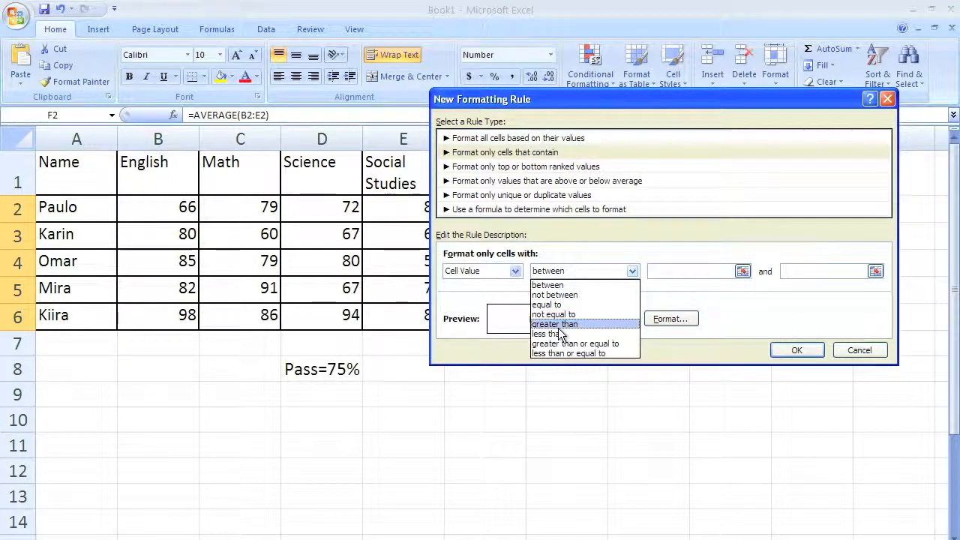
{"action": "left_click", "coordinate": [546, 334]}
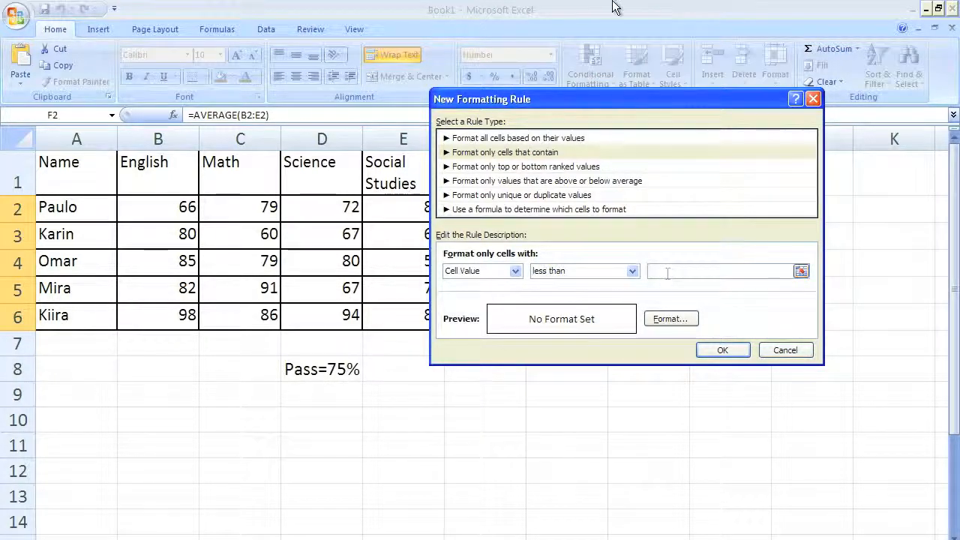
{"action": "type", "text": "75"}
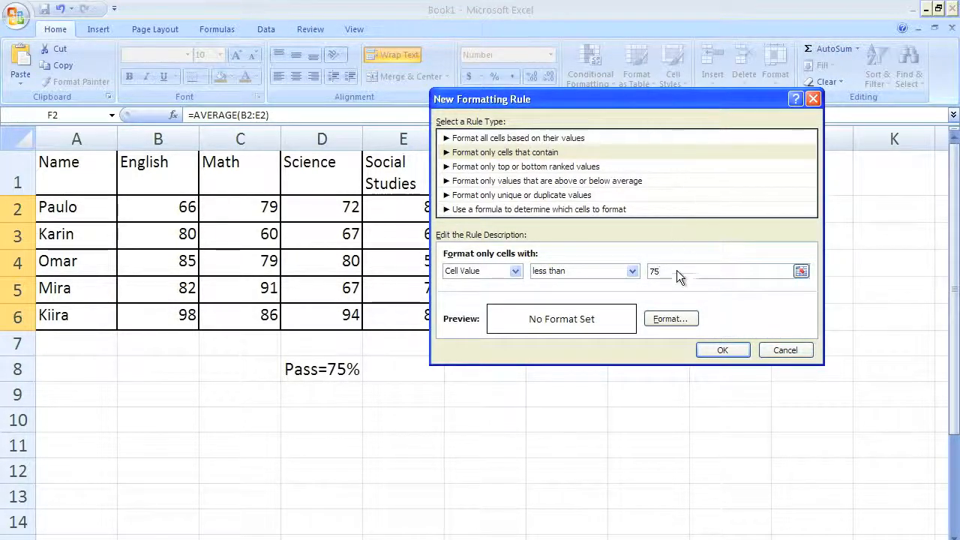
- Give the less-than-75 rule a red fill and apply it, shading 74.3 and 68.5 red
{"action": "left_click", "coordinate": [670, 318]}
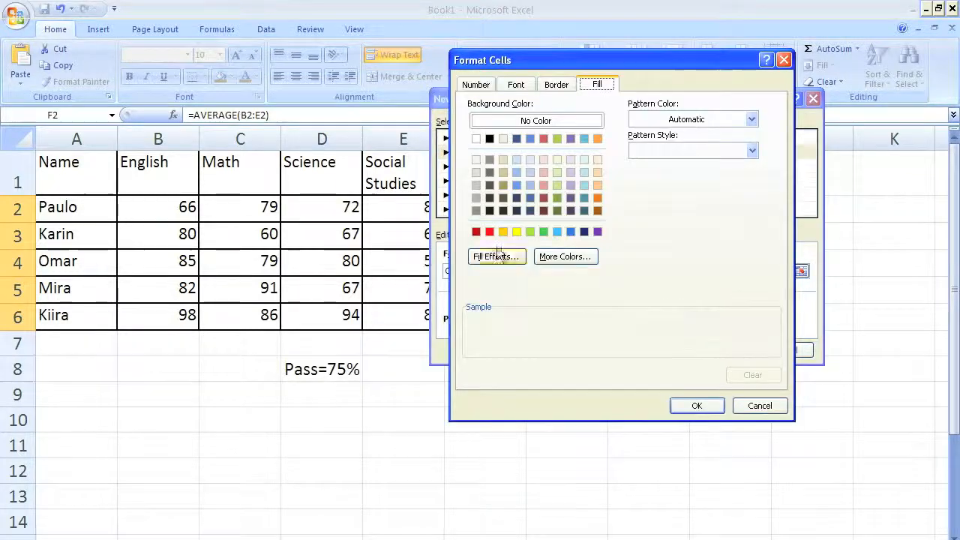
{"action": "left_click", "coordinate": [489, 231]}
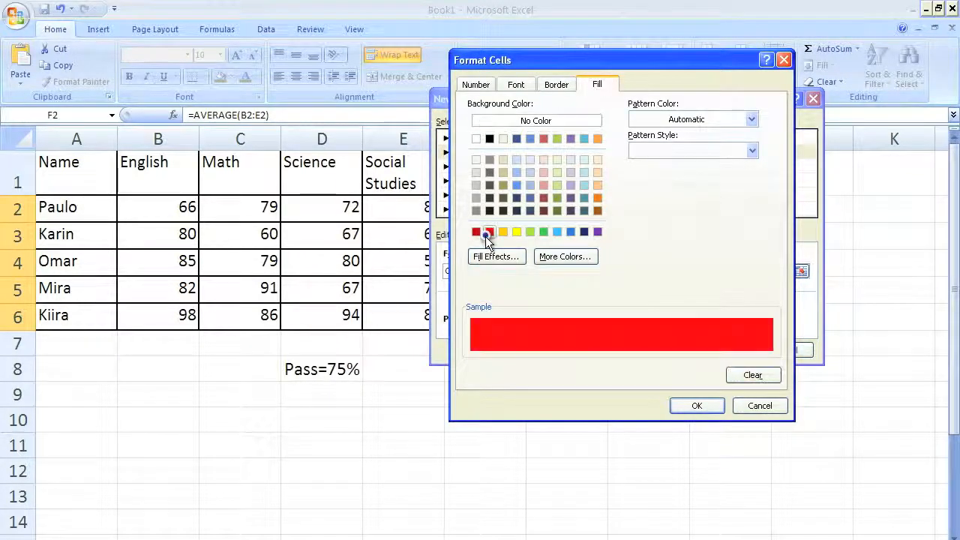
{"action": "left_click", "coordinate": [696, 405]}
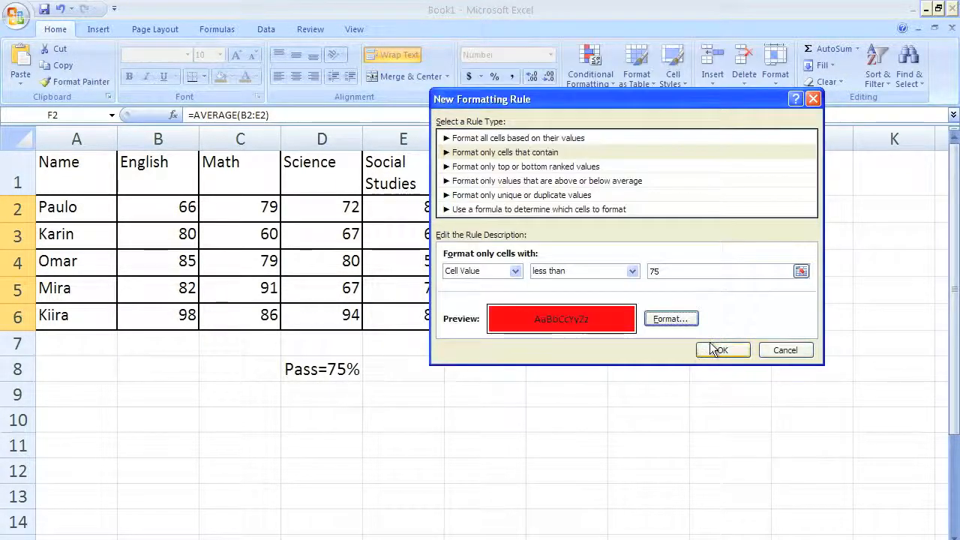
{"action": "left_click", "coordinate": [719, 349]}
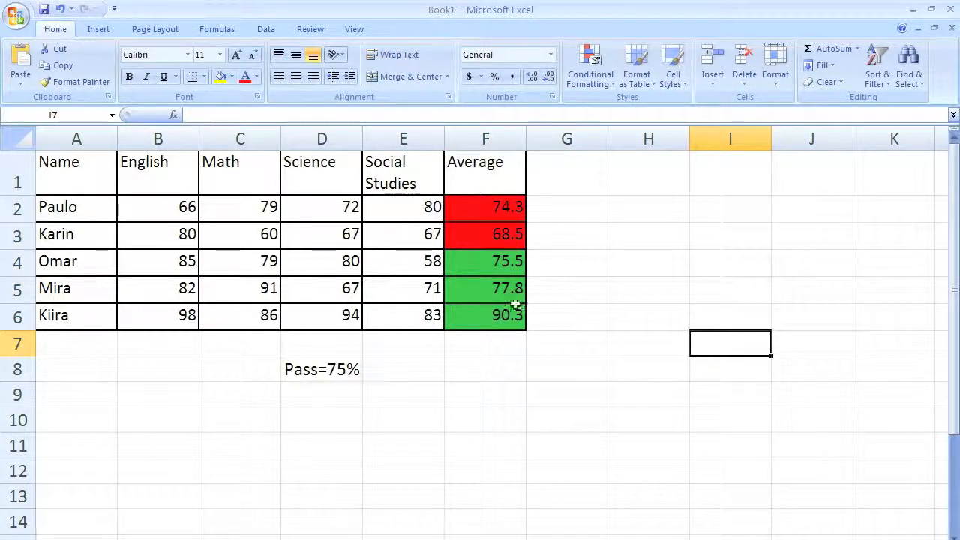
{"action": "left_click", "coordinate": [485, 234]}
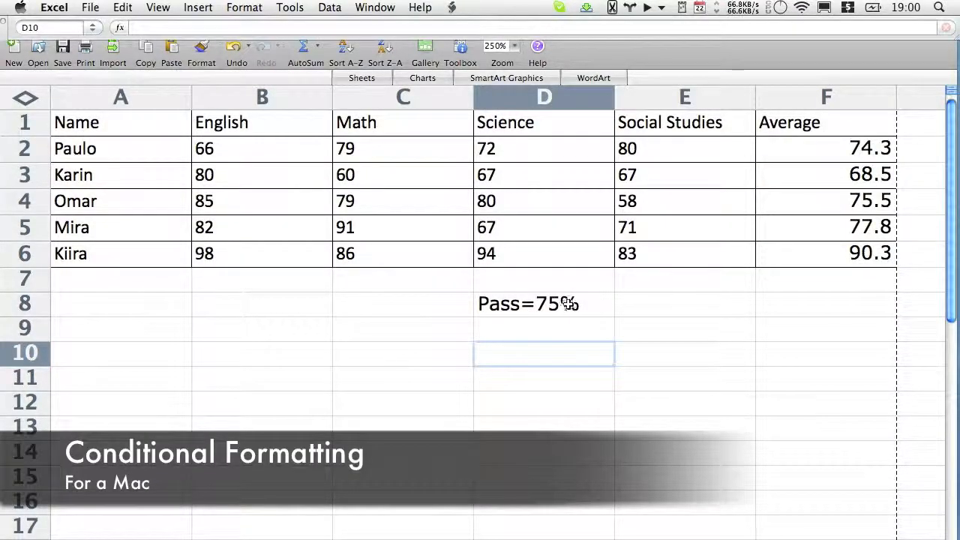
{"action": "mouse_move", "coordinate": [551, 304]}
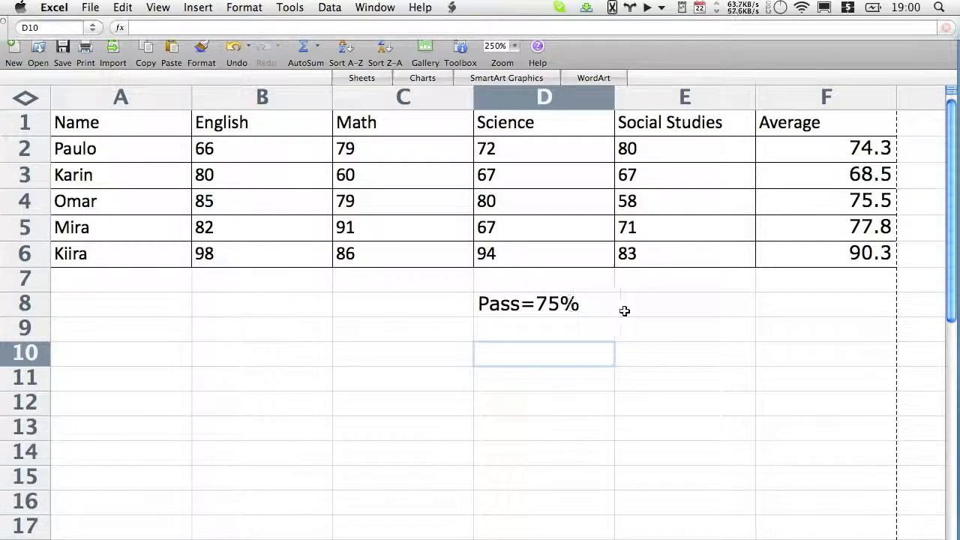
{"action": "mouse_move", "coordinate": [797, 199]}
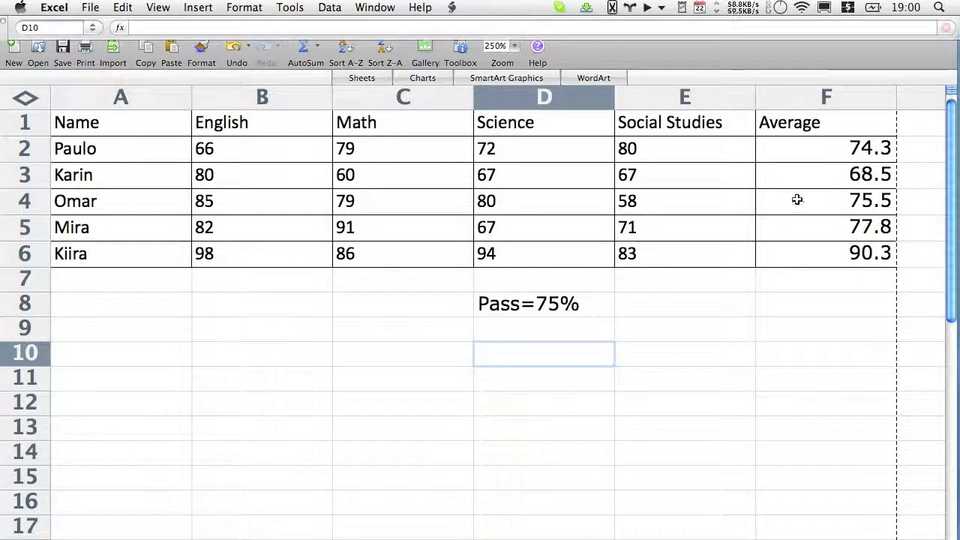
{"action": "mouse_move", "coordinate": [814, 146]}
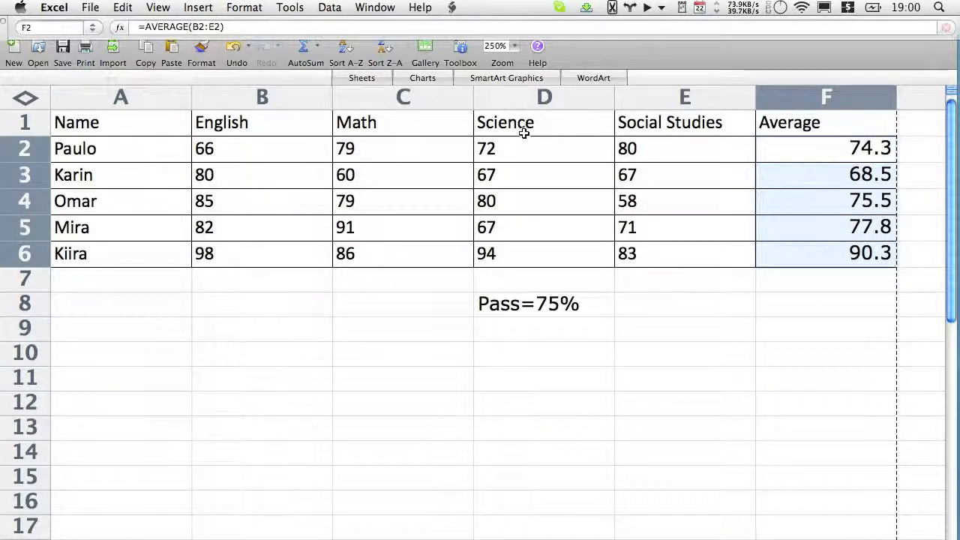
- In Excel for Mac, select averages F2:F6 and find Format > Conditional Formatting
{"action": "left_click", "coordinate": [329, 7]}
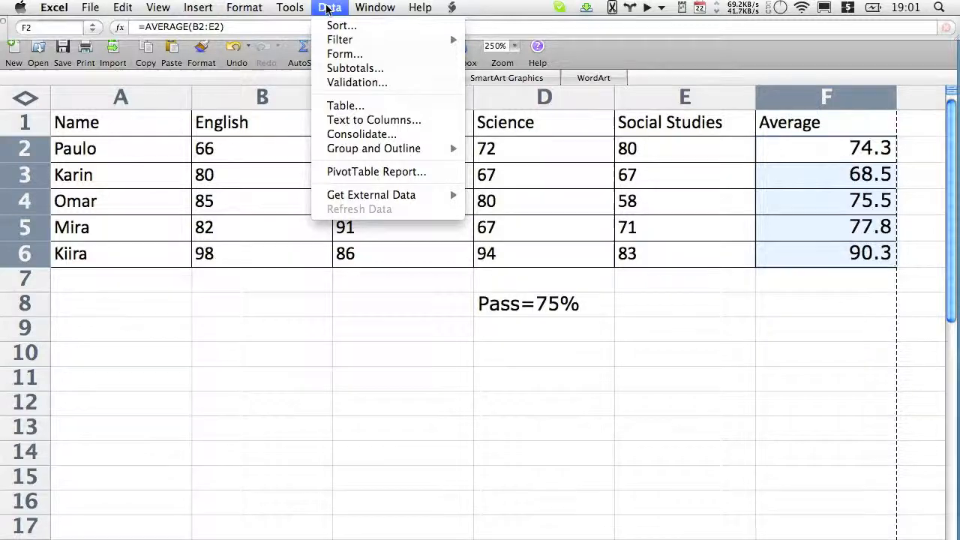
{"action": "left_click", "coordinate": [290, 8]}
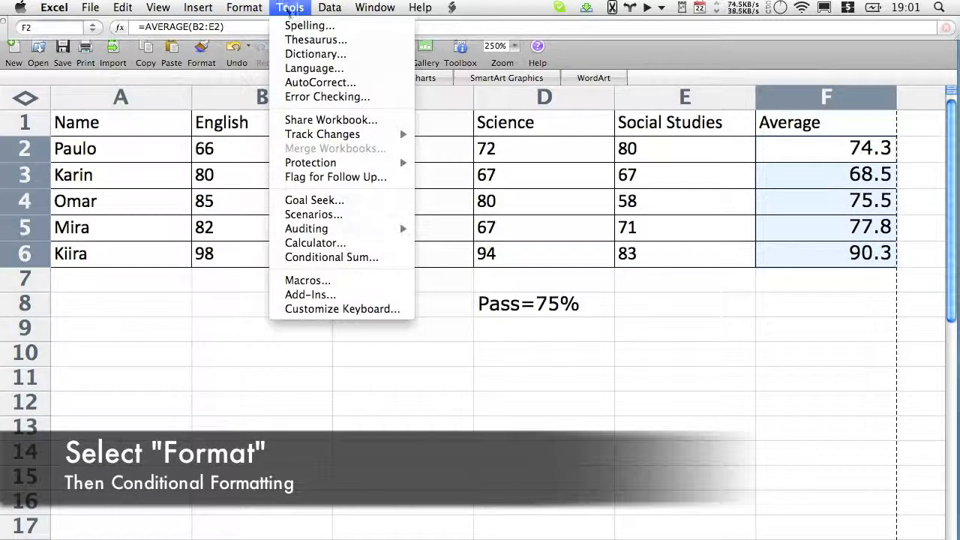
{"action": "left_click", "coordinate": [244, 7]}
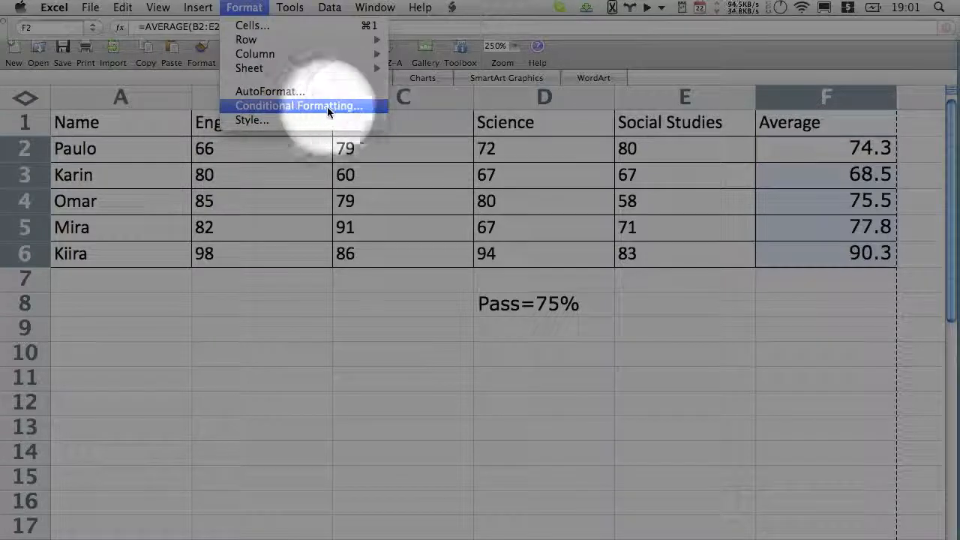
{"action": "mouse_move", "coordinate": [251, 25]}
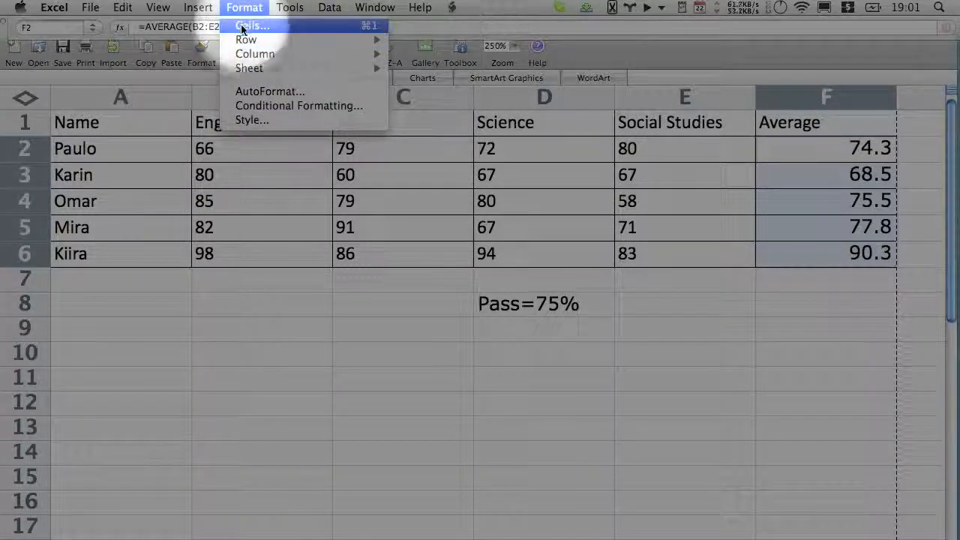
{"action": "mouse_move", "coordinate": [298, 105]}
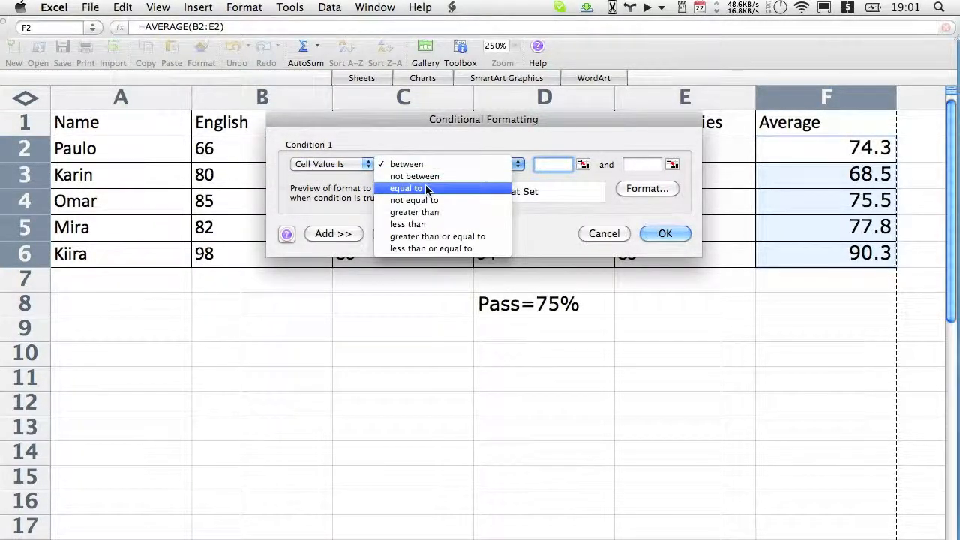
- Set Condition 1 to cell value greater than 75 and open its format settings
{"action": "left_click", "coordinate": [414, 212]}
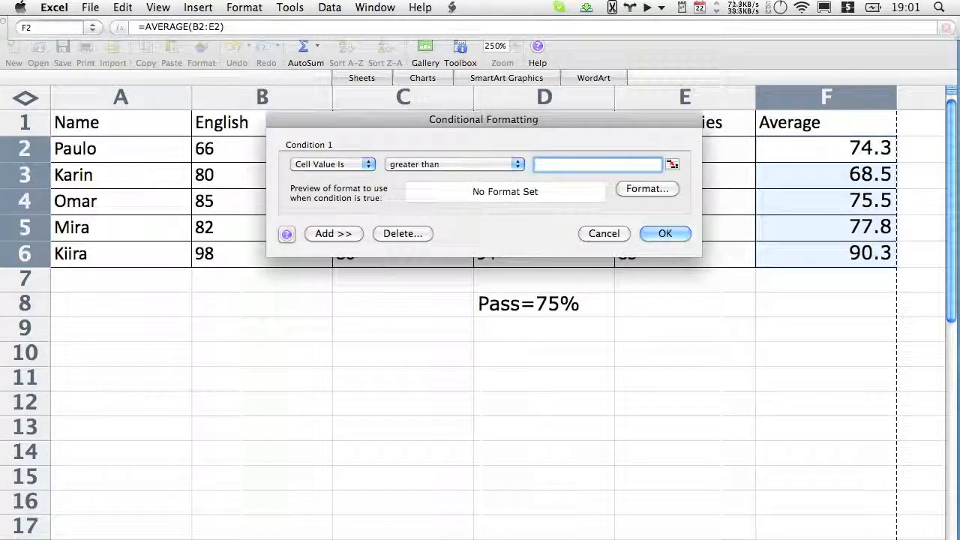
{"action": "type", "text": "75"}
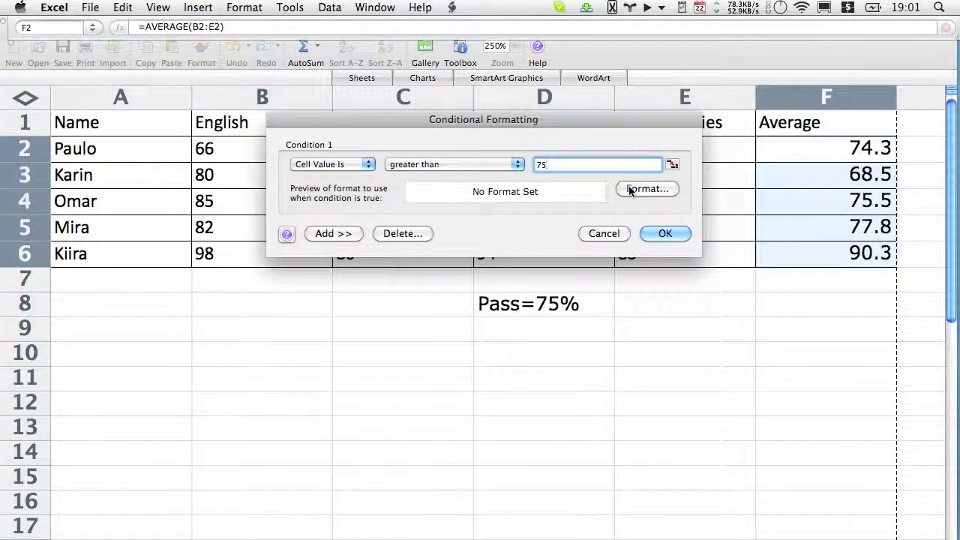
{"action": "left_click", "coordinate": [647, 189]}
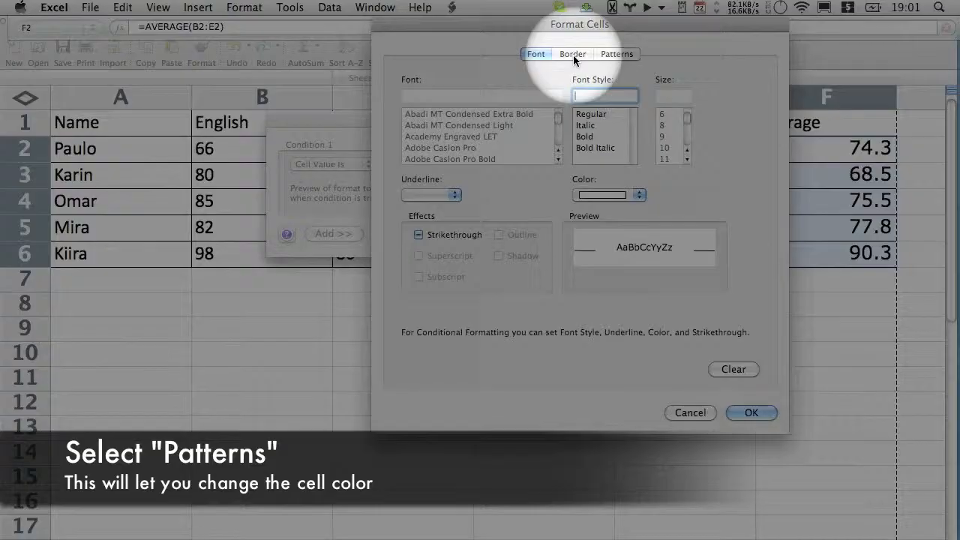
- Choose green shading on the Patterns tab for the greater-than-75 condition
{"action": "left_click", "coordinate": [572, 53]}
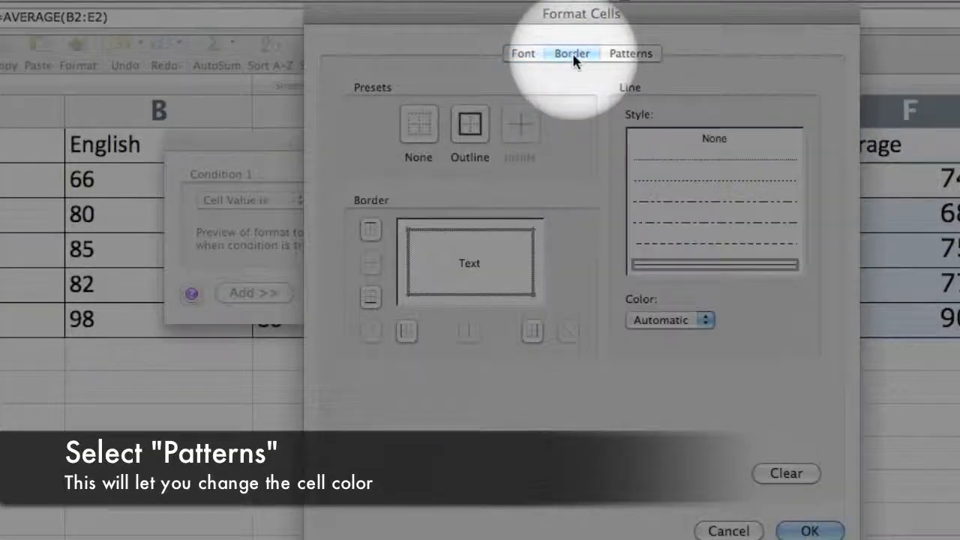
{"action": "left_click", "coordinate": [630, 54]}
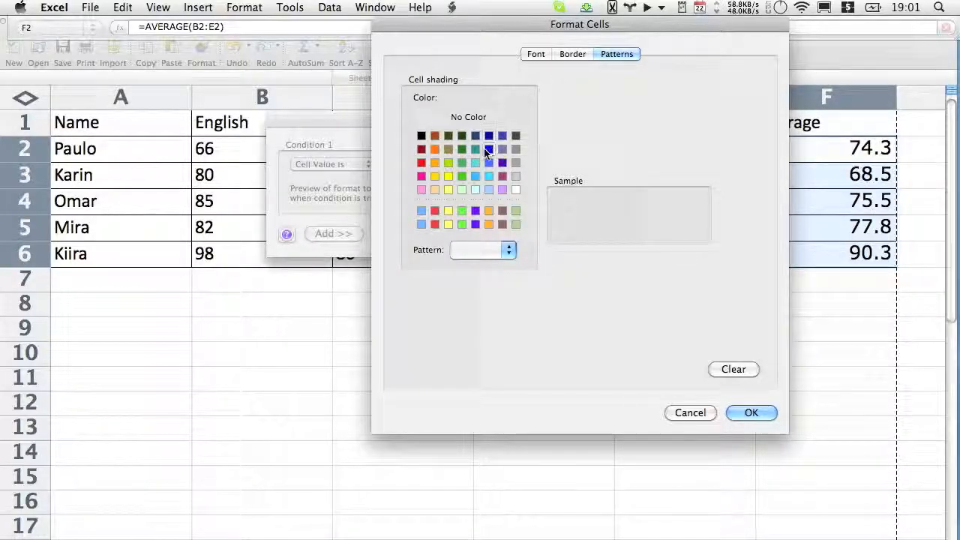
{"action": "left_click", "coordinate": [461, 176]}
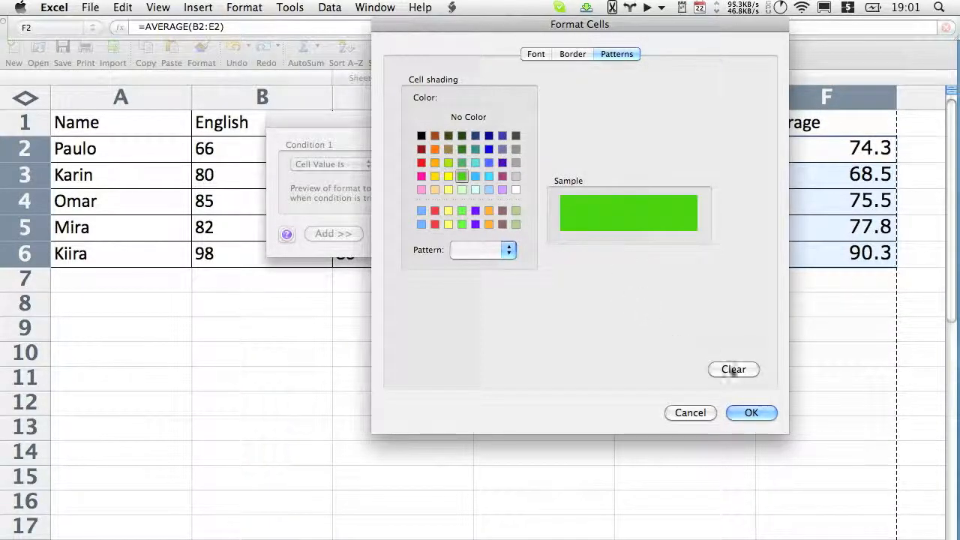
{"action": "left_click", "coordinate": [751, 412]}
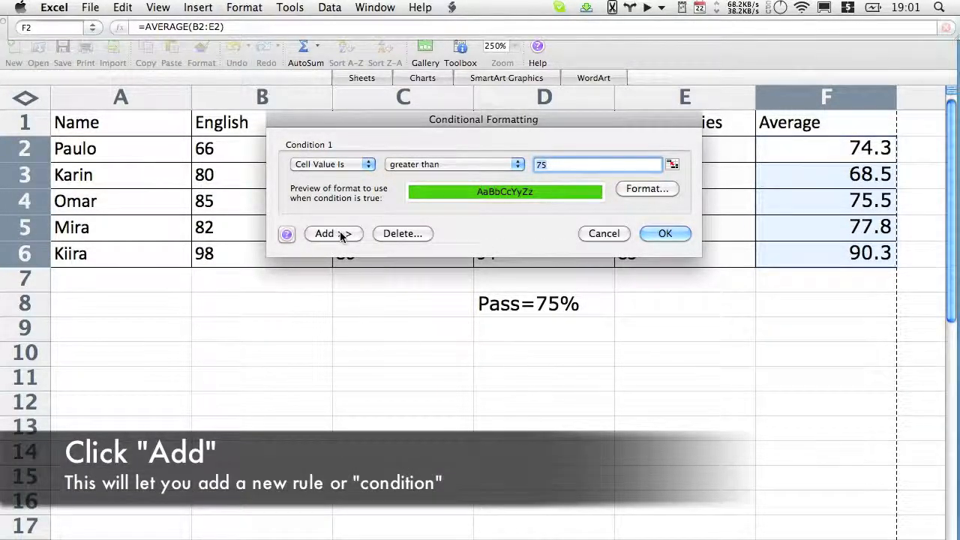
- Add Condition 2 matching cell values less than 75
{"action": "left_click", "coordinate": [333, 233]}
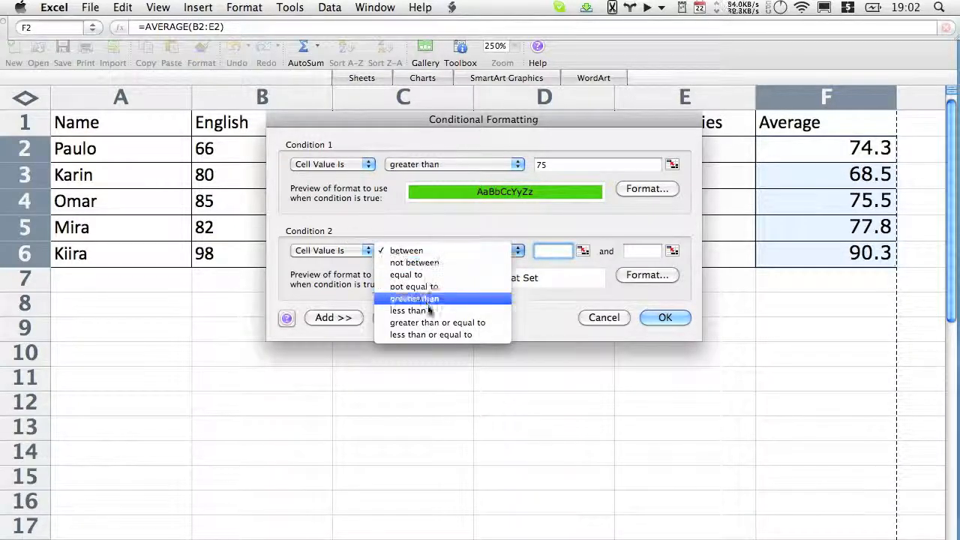
{"action": "left_click", "coordinate": [409, 310]}
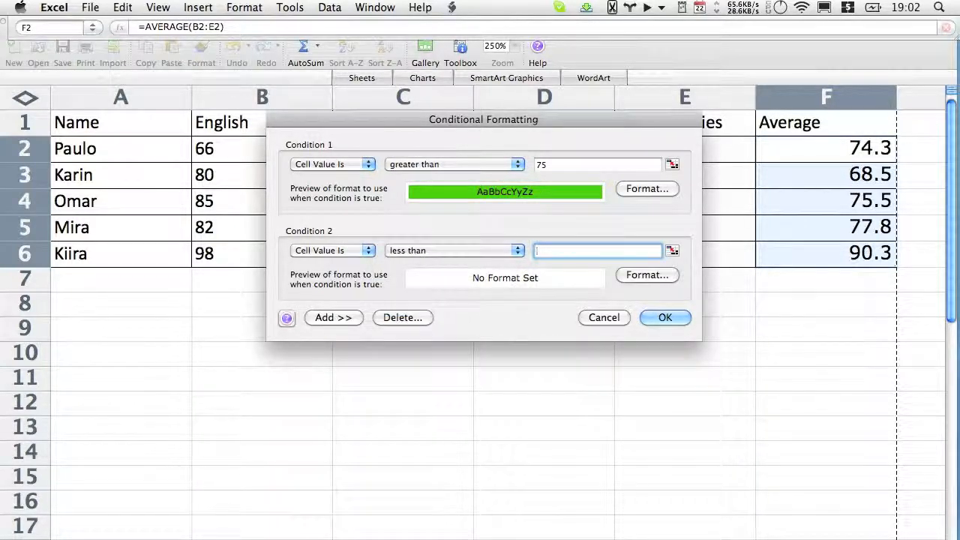
{"action": "type", "text": "75"}
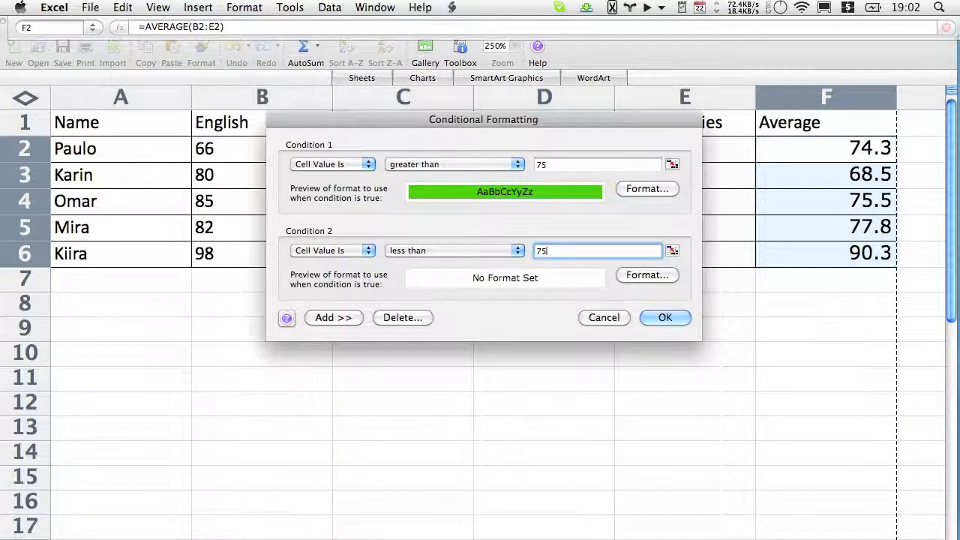
- Shade Condition 2 red and apply both conditions to F2:F6
{"action": "left_click", "coordinate": [647, 274]}
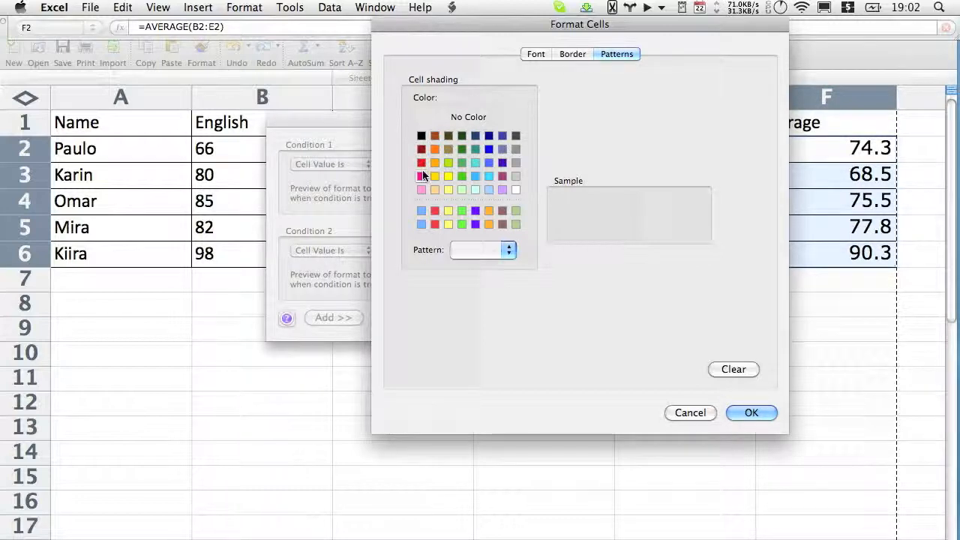
{"action": "left_click", "coordinate": [421, 162]}
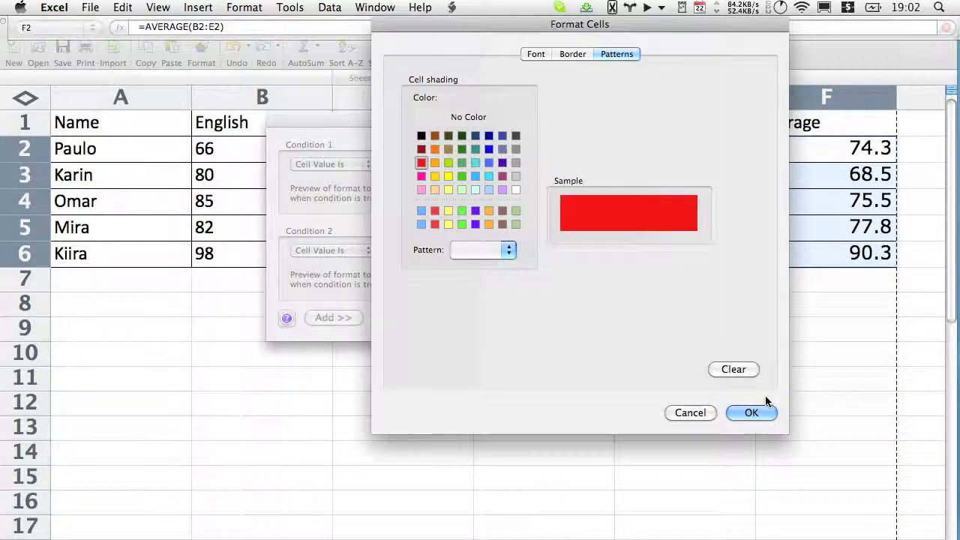
{"action": "left_click", "coordinate": [751, 412]}
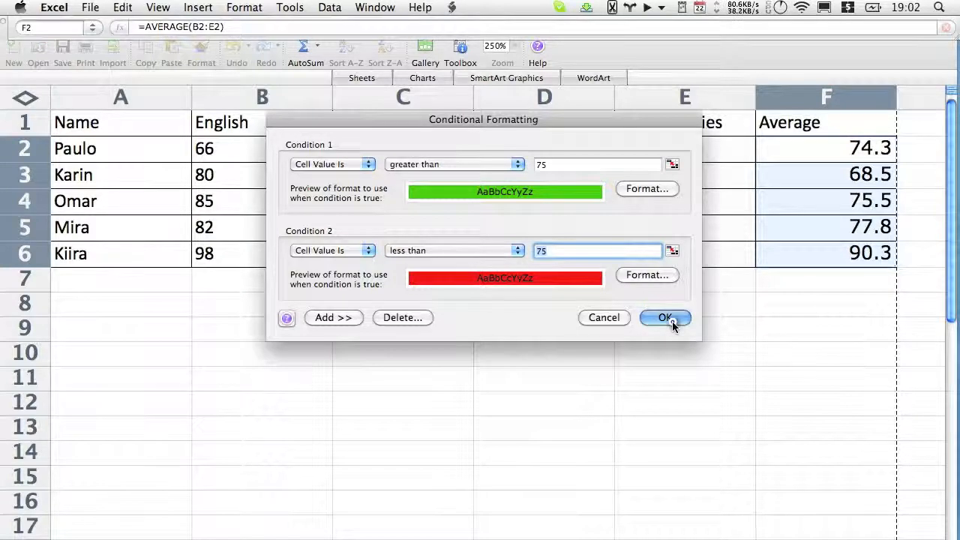
{"action": "left_click", "coordinate": [665, 318]}
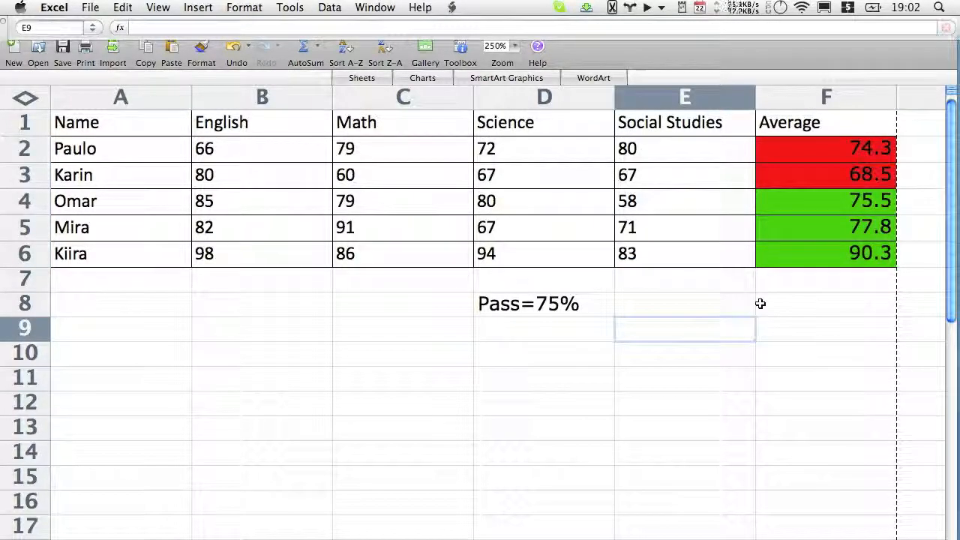